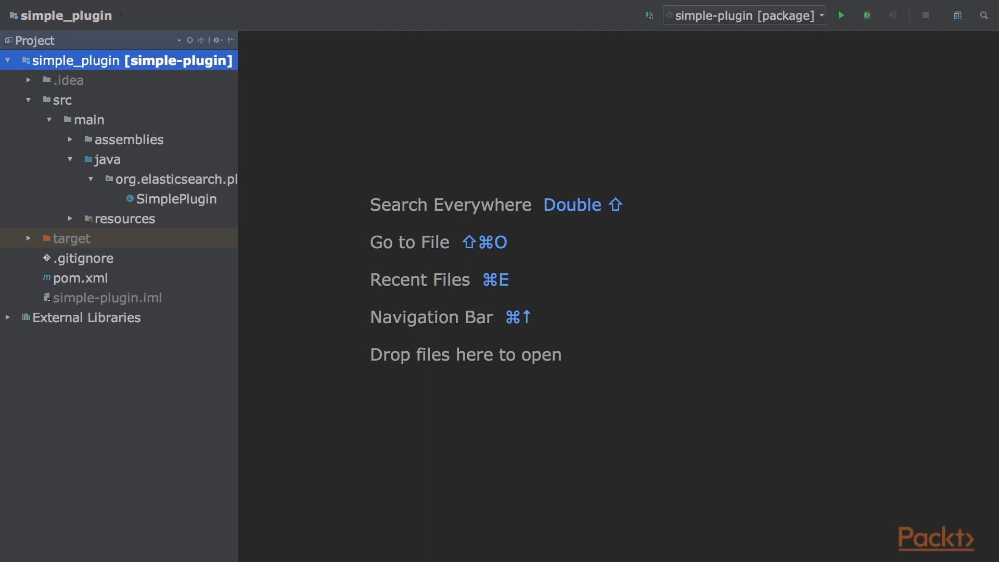
Step: Open the project's pom.xml from the Project tool window
{"action": "double_click", "coordinate": [80, 276]}
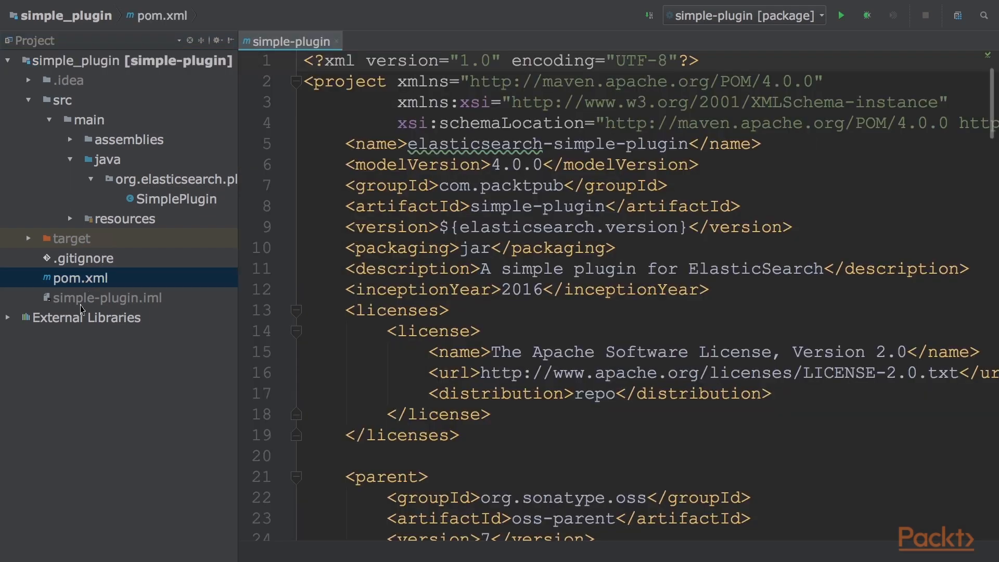
{"action": "mouse_move", "coordinate": [49, 468]}
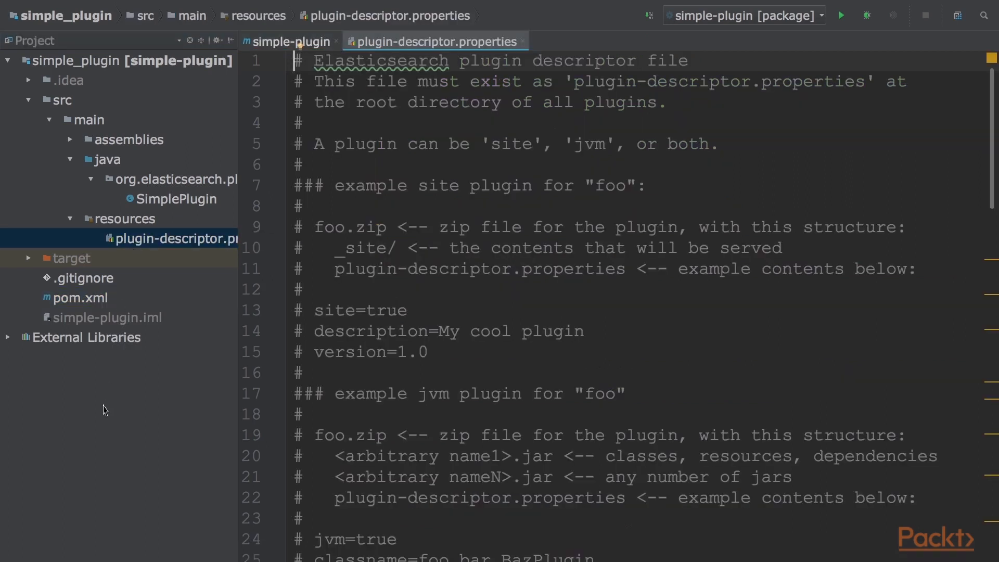
{"action": "mouse_move", "coordinate": [101, 405]}
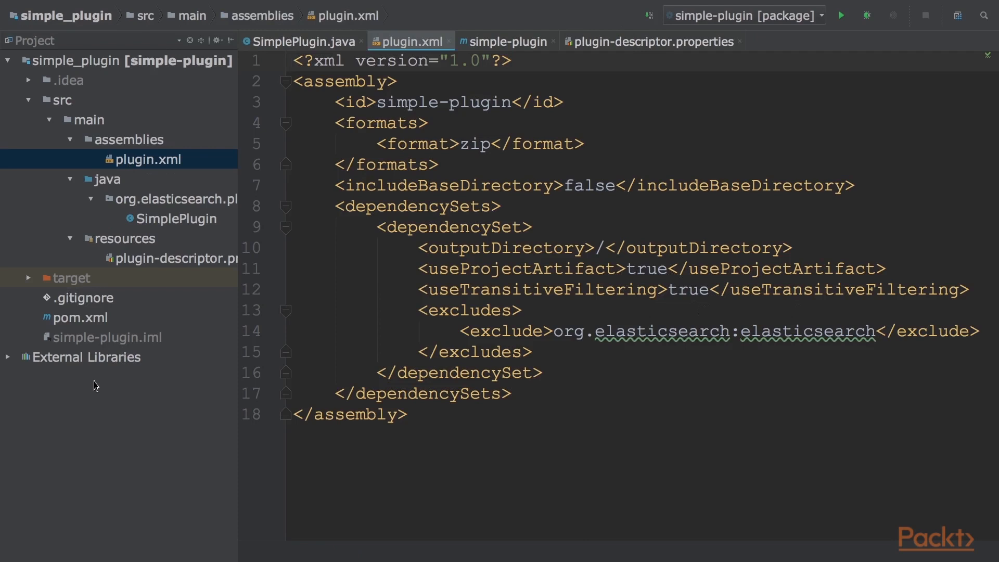
Step: Review pom.xml's parent, properties, dependencies and the build section's assembly plugin configuration
{"action": "left_click", "coordinate": [510, 42]}
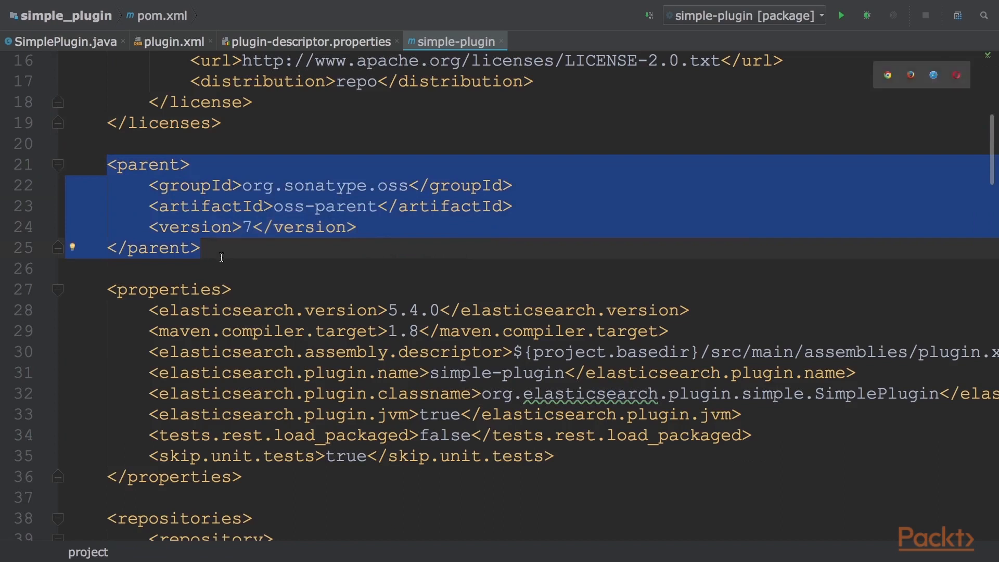
{"action": "left_click", "coordinate": [200, 247]}
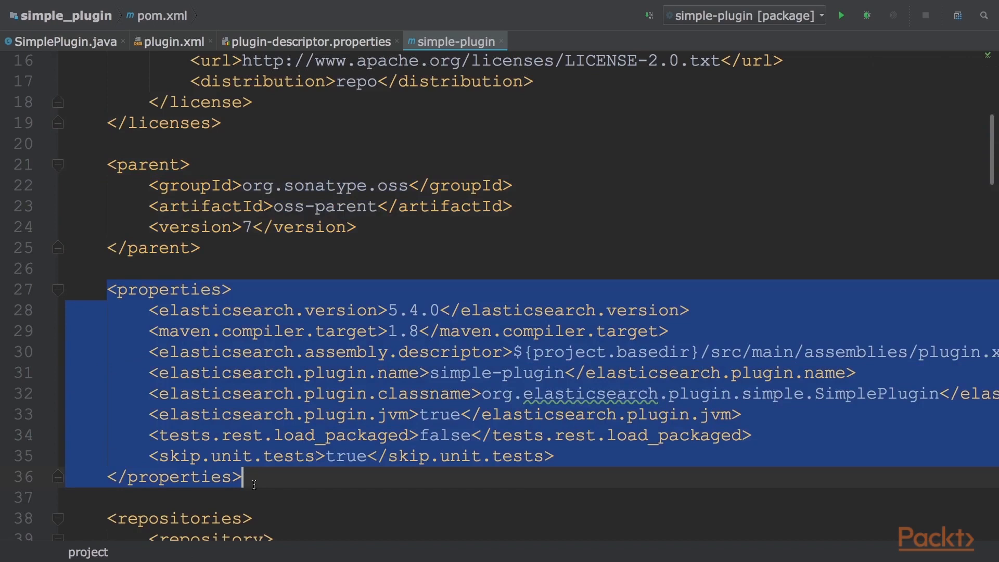
{"action": "scroll", "scroll_direction": "down", "scroll_amount": 3}
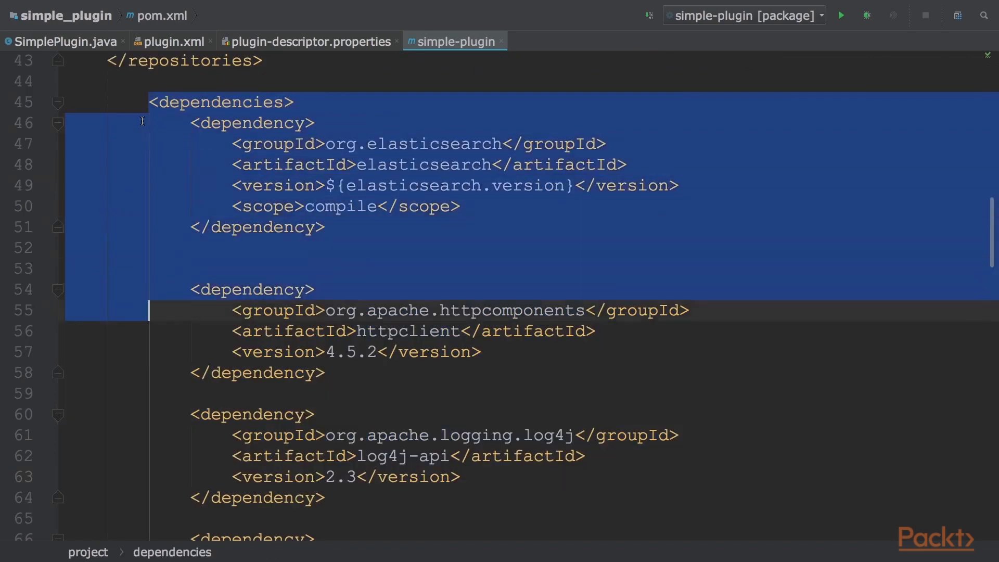
{"action": "scroll", "scroll_direction": "down", "scroll_amount": 3}
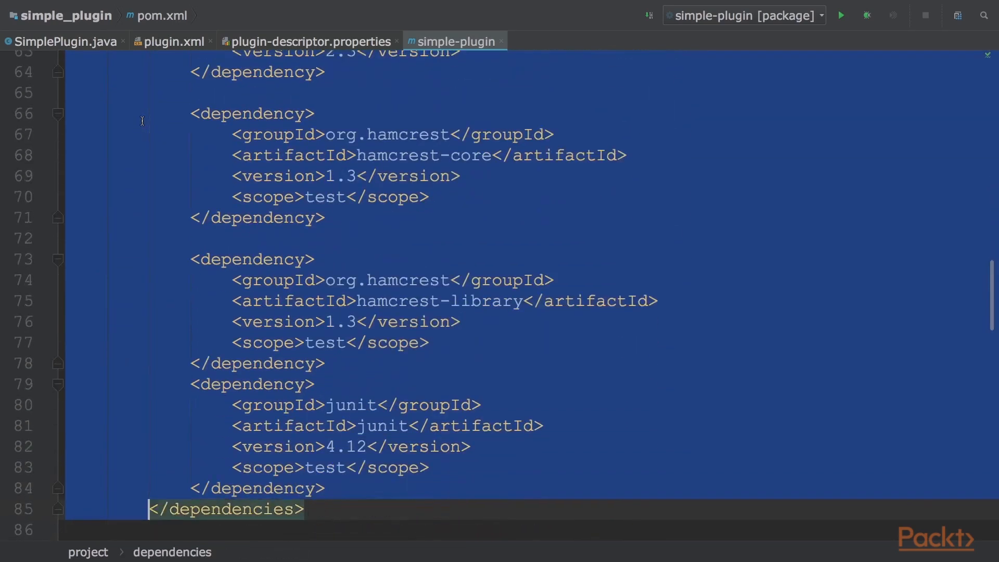
{"action": "scroll", "scroll_direction": "down", "scroll_amount": 3}
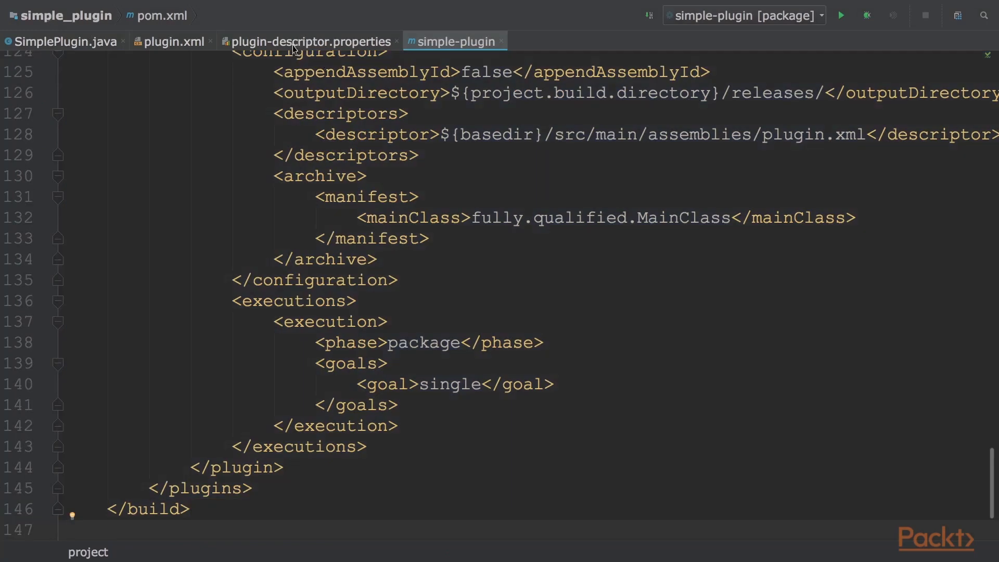
Step: Review plugin-descriptor.properties down to its classname entry, then bring up SimplePlugin.java
{"action": "left_click", "coordinate": [309, 40]}
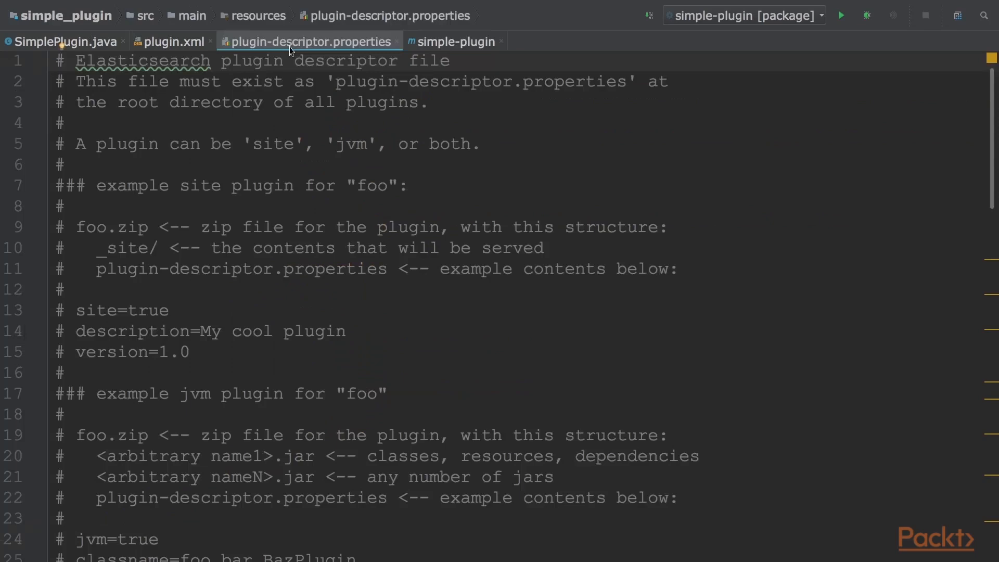
{"action": "mouse_move", "coordinate": [295, 57]}
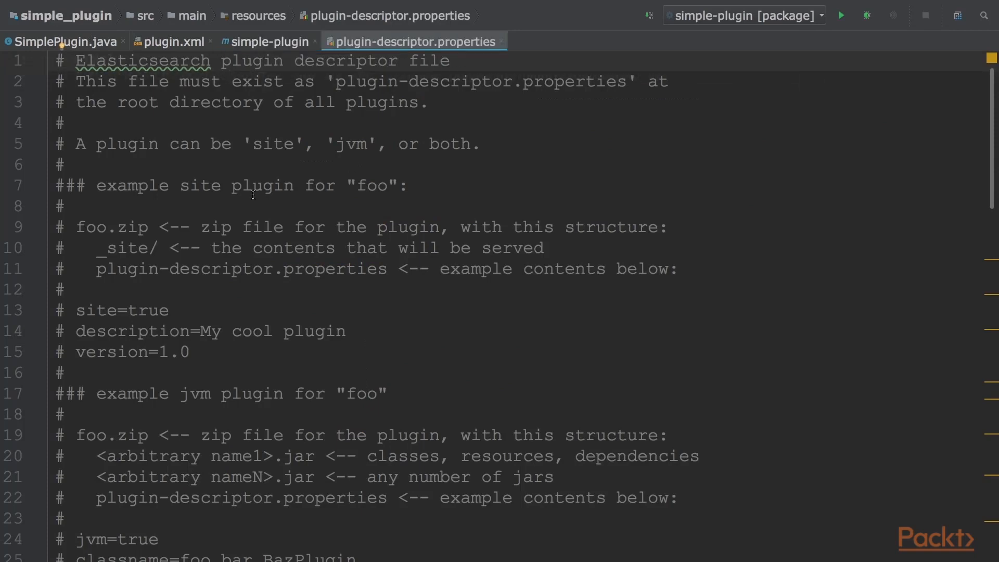
{"action": "mouse_move", "coordinate": [224, 33]}
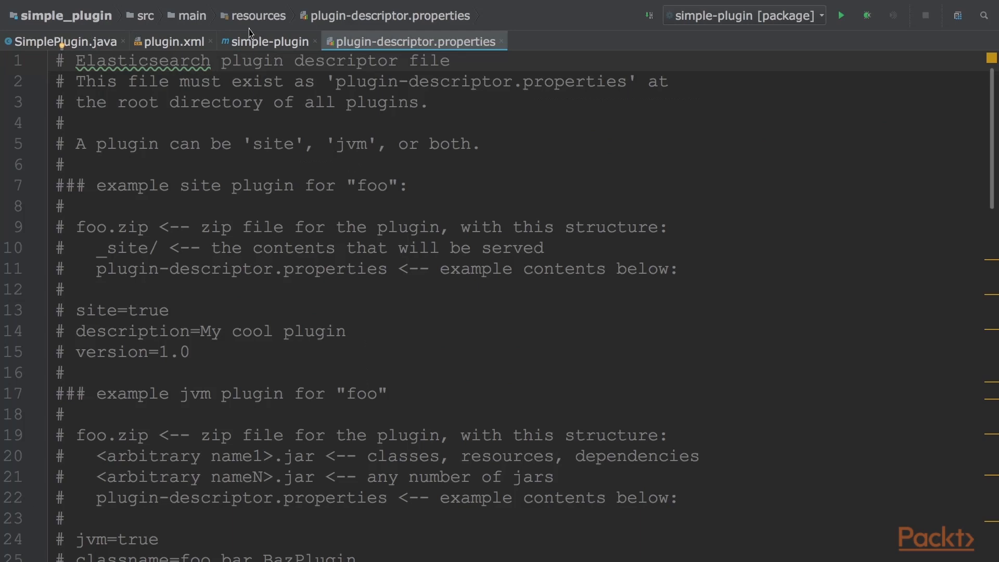
{"action": "mouse_move", "coordinate": [126, 324]}
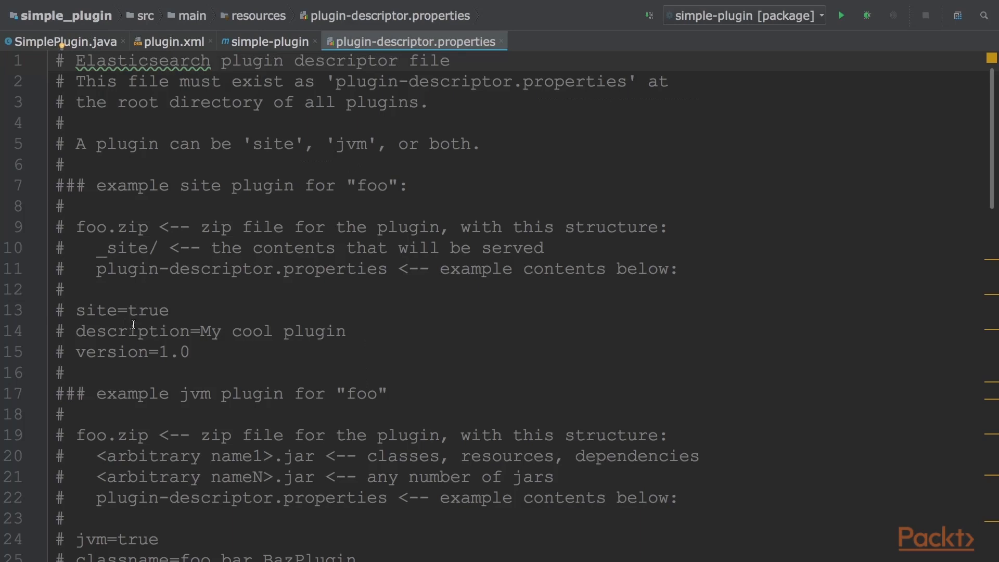
{"action": "scroll", "scroll_direction": "down", "scroll_amount": 3}
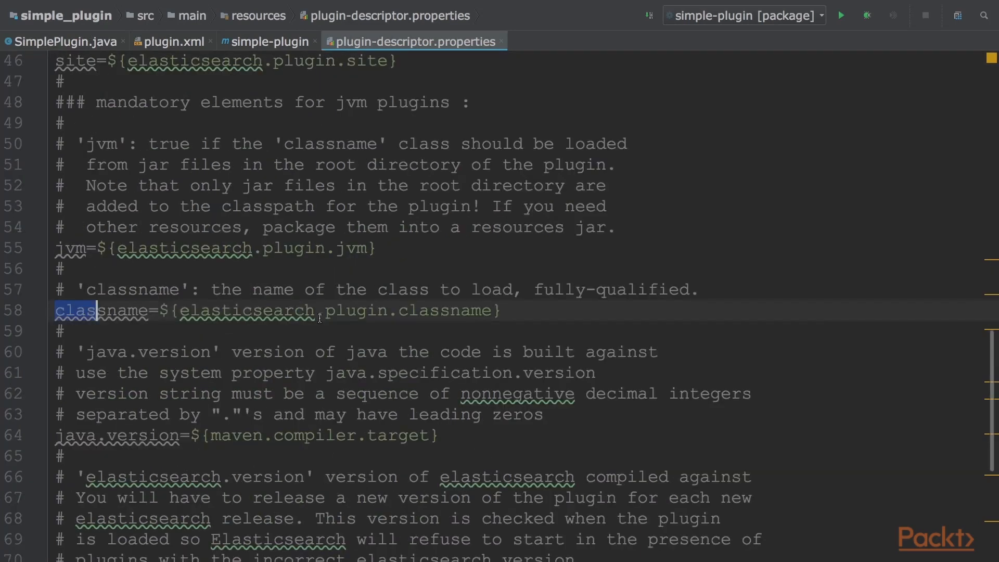
{"action": "left_click", "coordinate": [64, 331]}
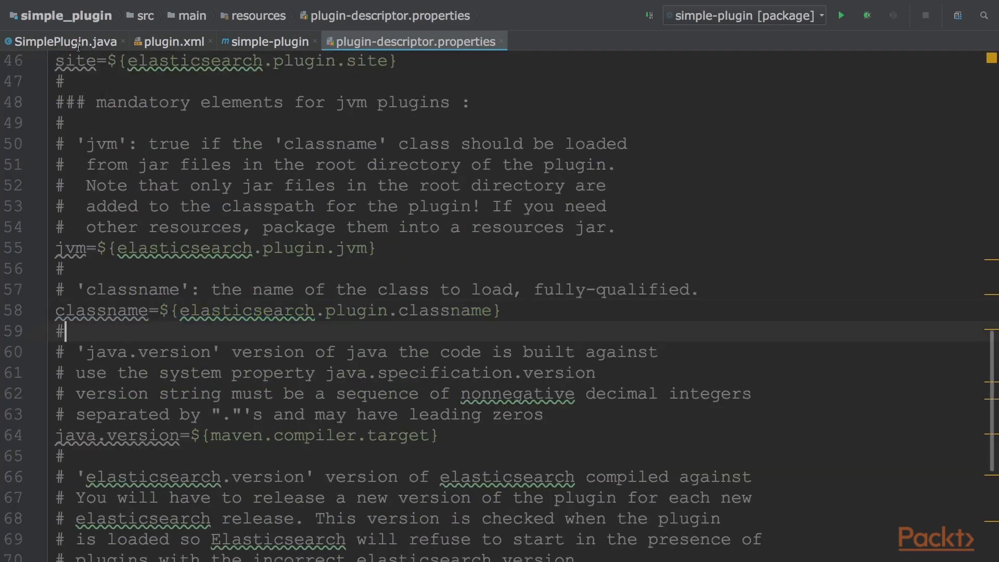
{"action": "left_click", "coordinate": [64, 40]}
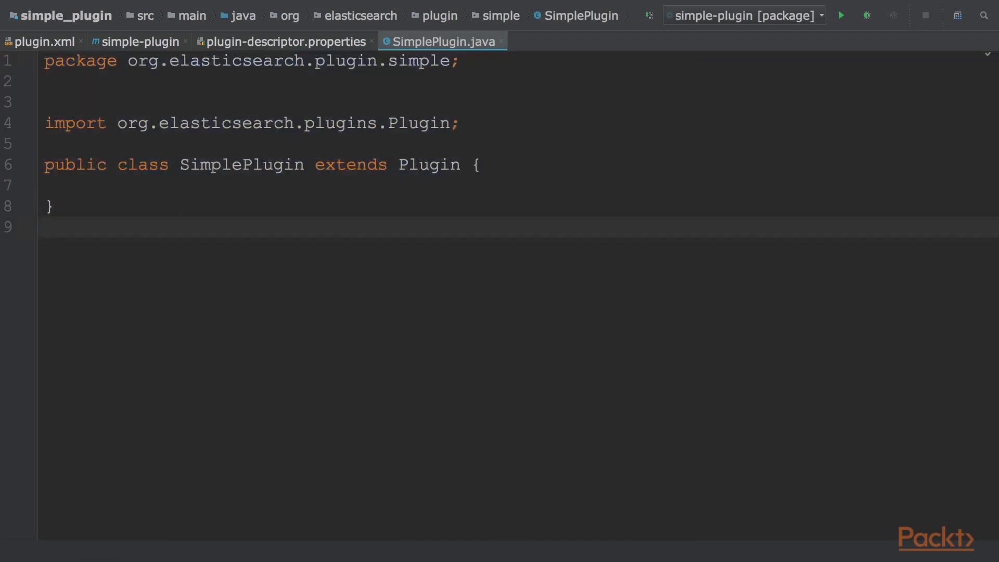
{"action": "mouse_move", "coordinate": [89, 381]}
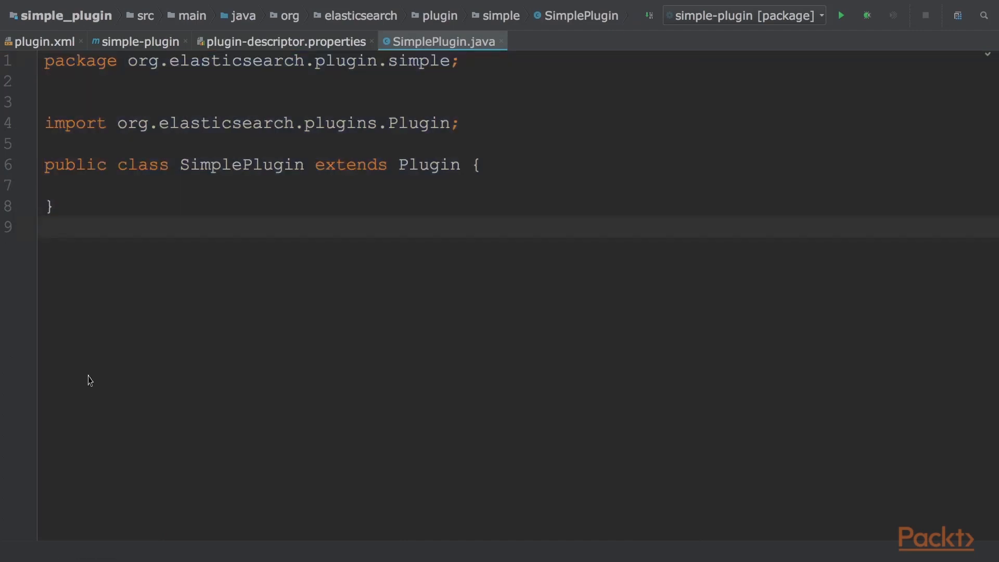
Step: Look over the empty SimplePlugin class in the editor
{"action": "left_click", "coordinate": [42, 42]}
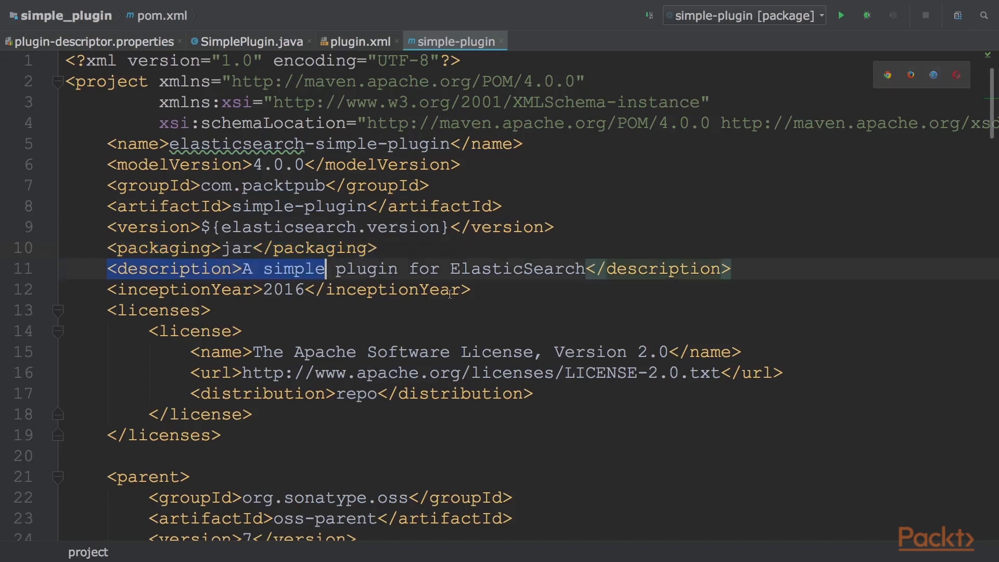
{"action": "left_click_drag", "start_coordinate": [323, 269], "coordinate": [476, 289]}
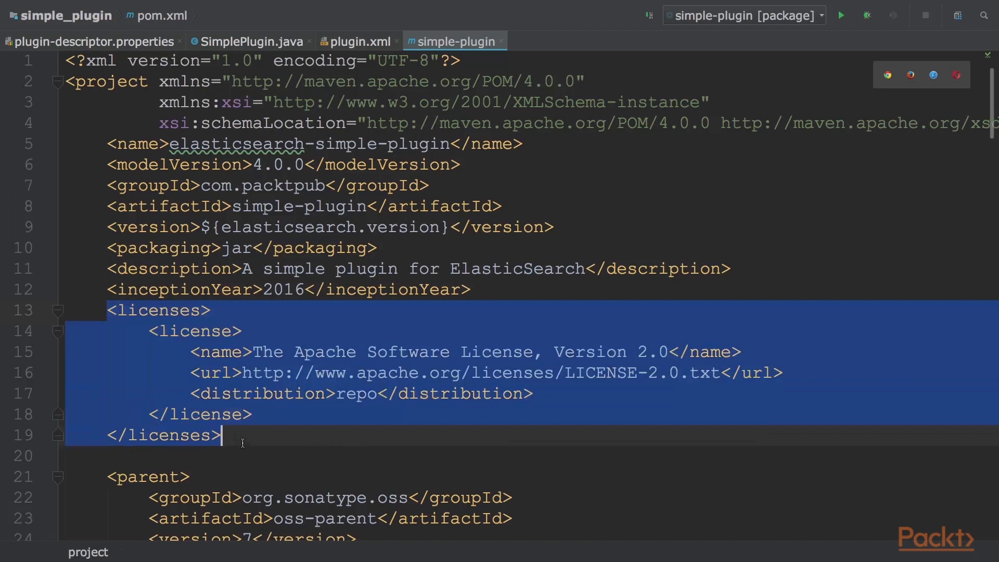
{"action": "scroll", "scroll_direction": "down", "scroll_amount": 3}
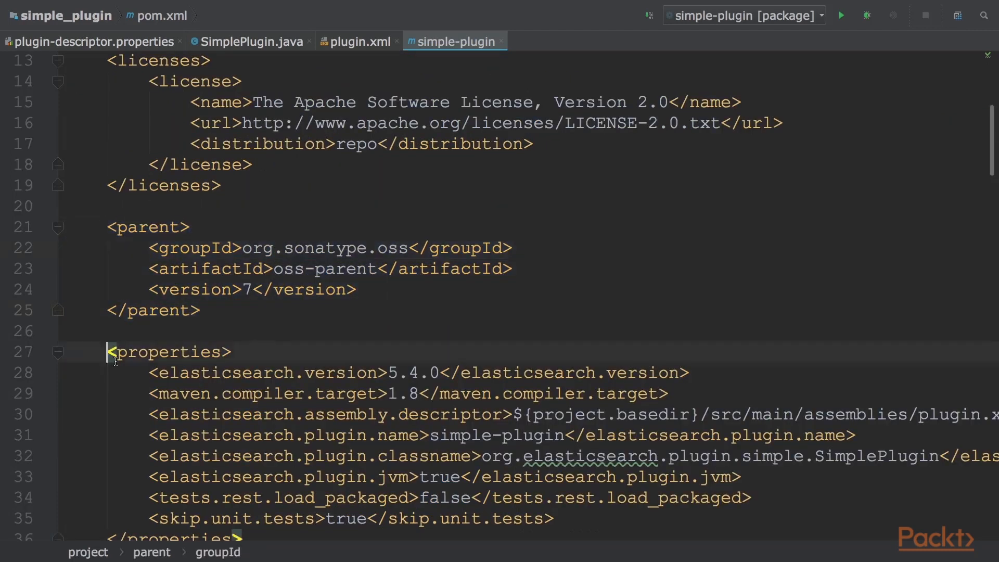
{"action": "left_click", "coordinate": [138, 350]}
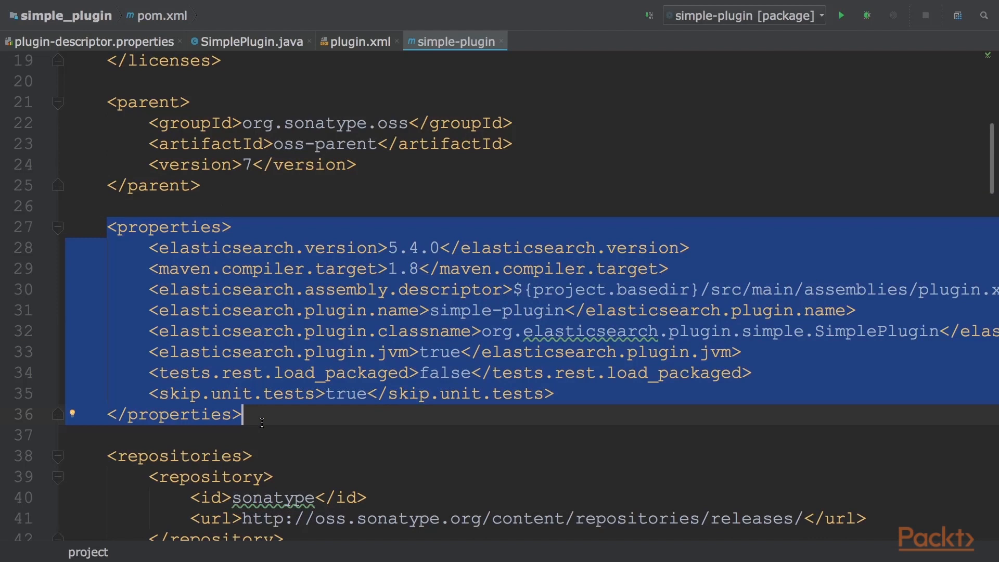
{"action": "scroll", "scroll_direction": "down", "scroll_amount": 3}
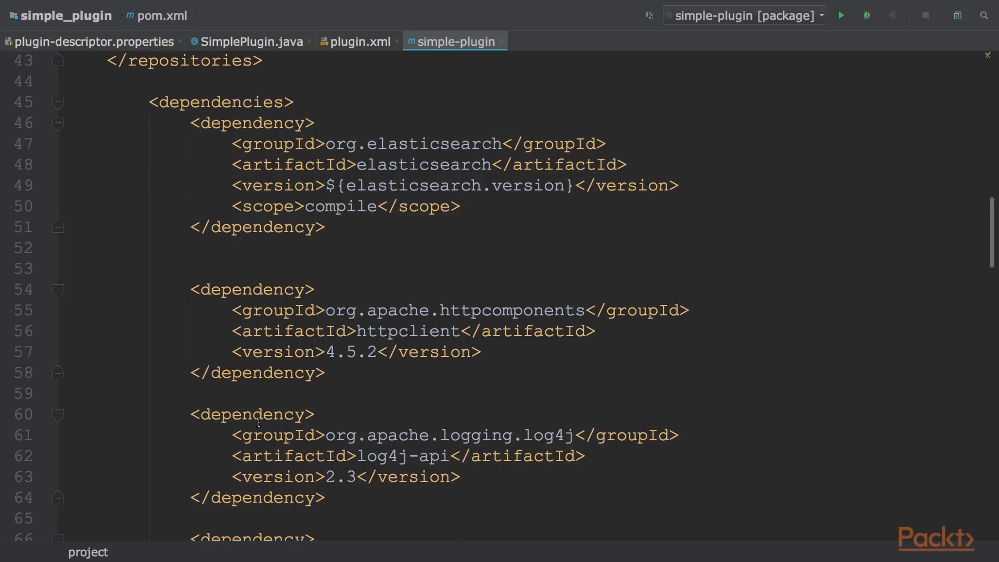
{"action": "scroll", "scroll_direction": "down", "scroll_amount": 3}
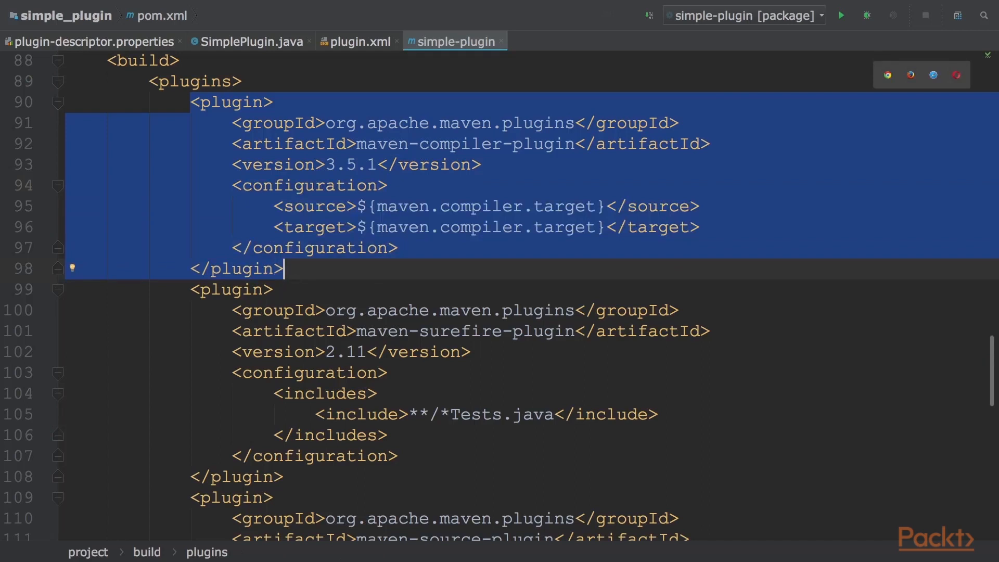
{"action": "scroll", "scroll_direction": "down", "scroll_amount": 3}
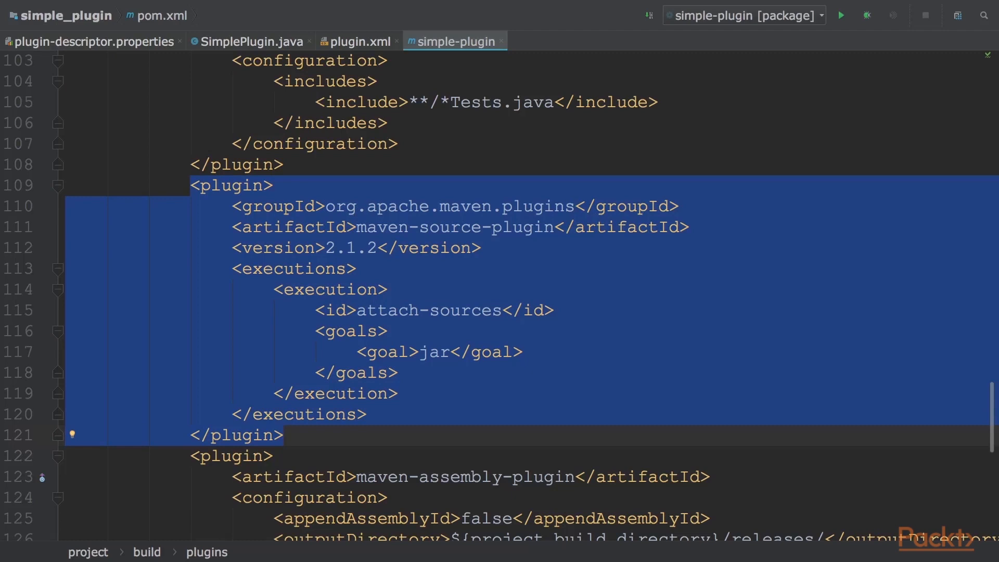
{"action": "scroll", "scroll_direction": "down", "scroll_amount": 3}
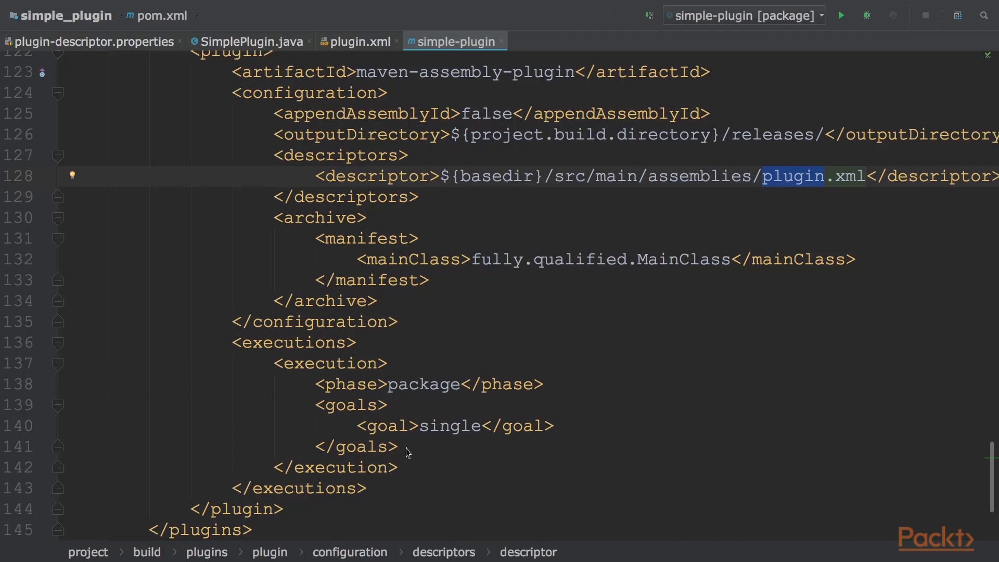
Step: Review the assembly plugin.xml descriptor's zip format and dependency set excluding Elasticsearch
{"action": "left_click", "coordinate": [358, 40]}
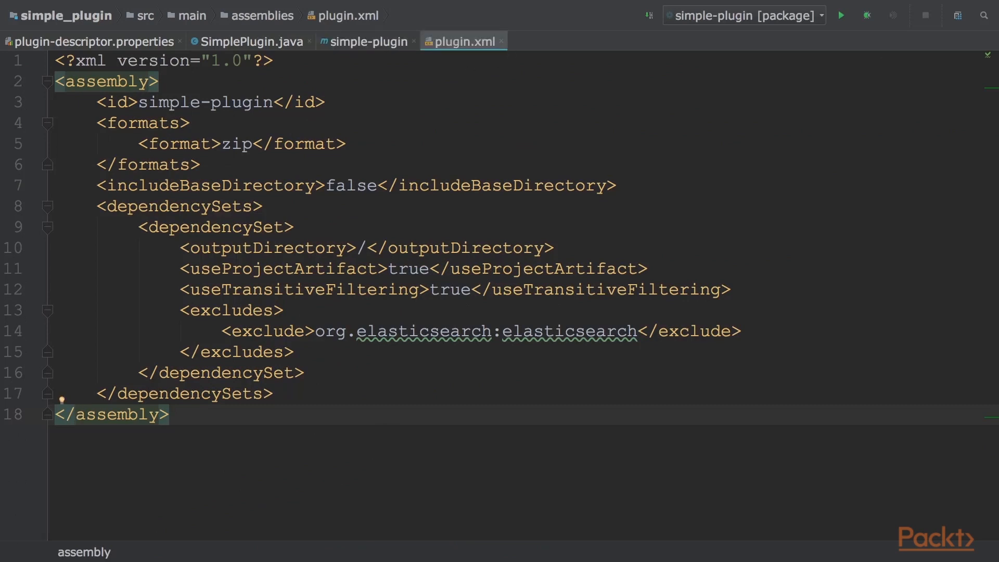
{"action": "mouse_move", "coordinate": [272, 33]}
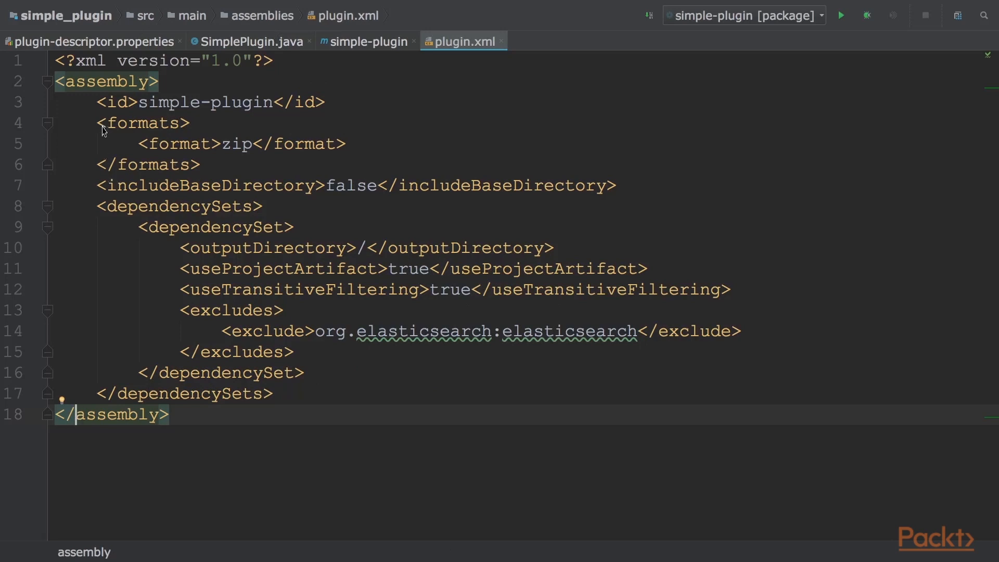
{"action": "left_click_drag", "start_coordinate": [97, 122], "coordinate": [201, 164]}
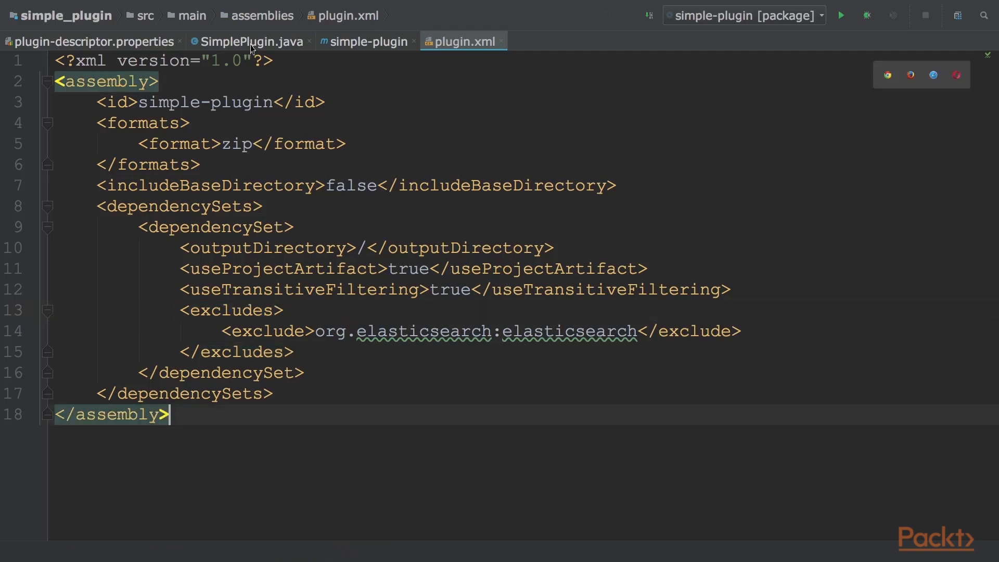
Step: Bring SimplePlugin.java forward and highlight the class declaration's public modifier
{"action": "left_click", "coordinate": [254, 41]}
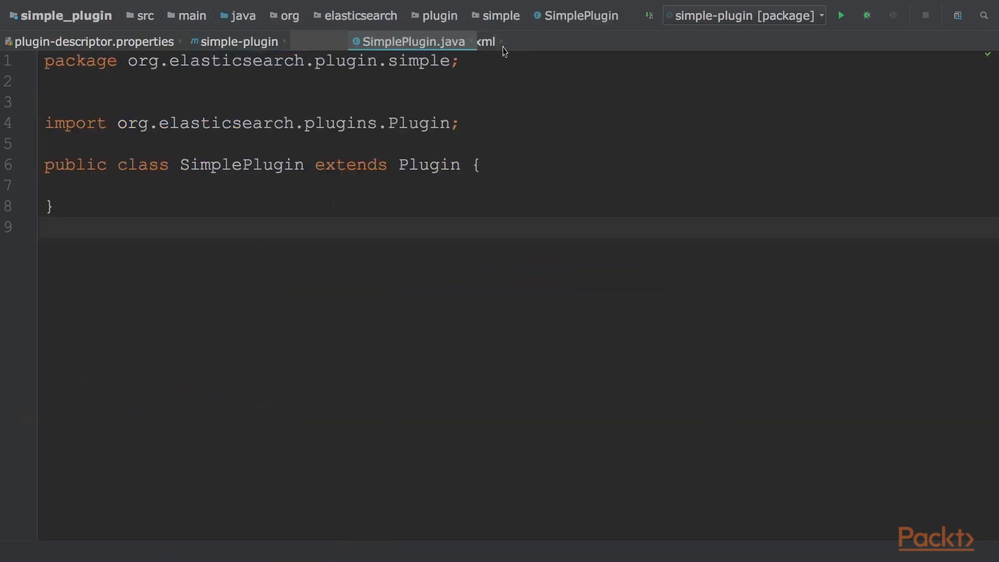
{"action": "key", "text": "ctrl+a"}
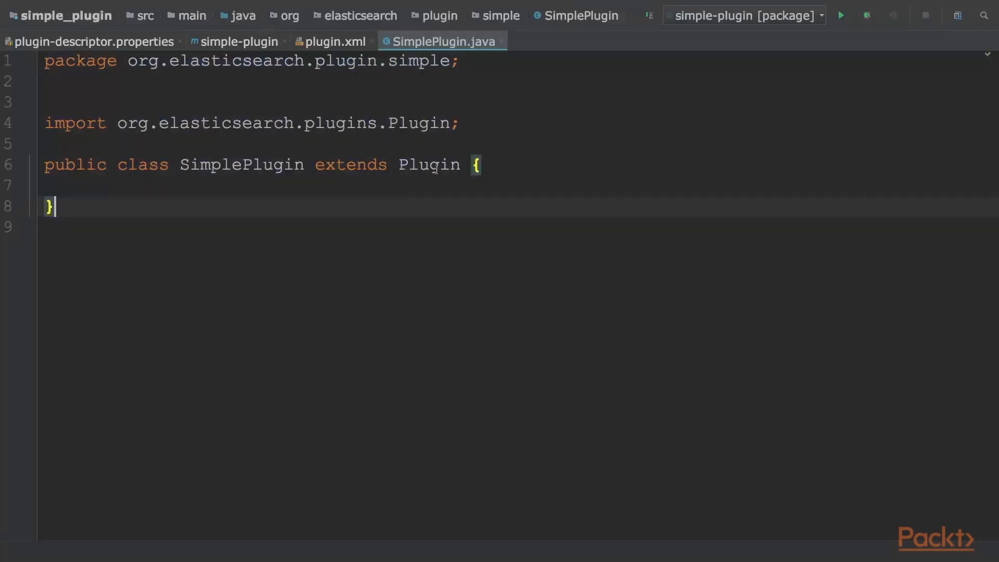
{"action": "double_click", "coordinate": [74, 164]}
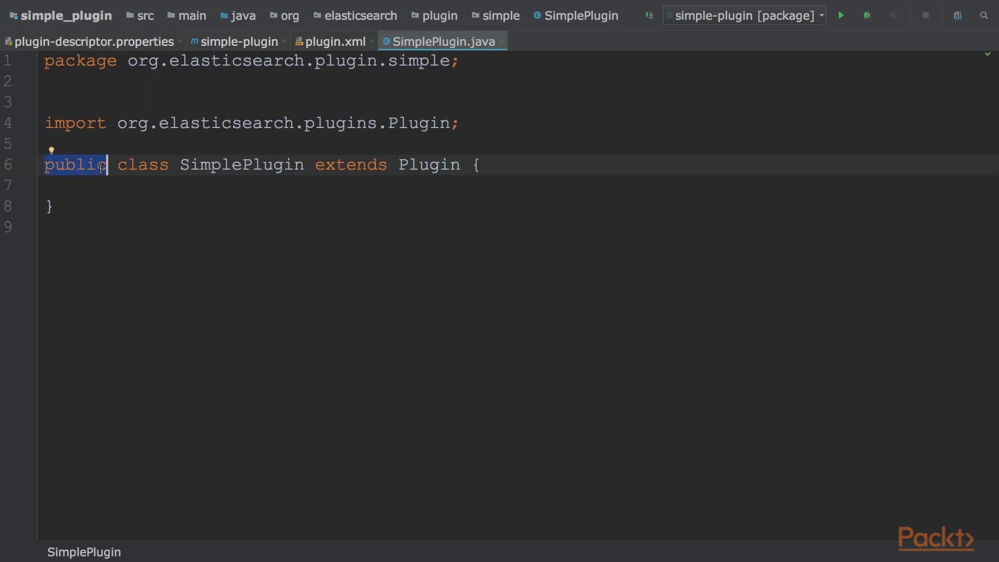